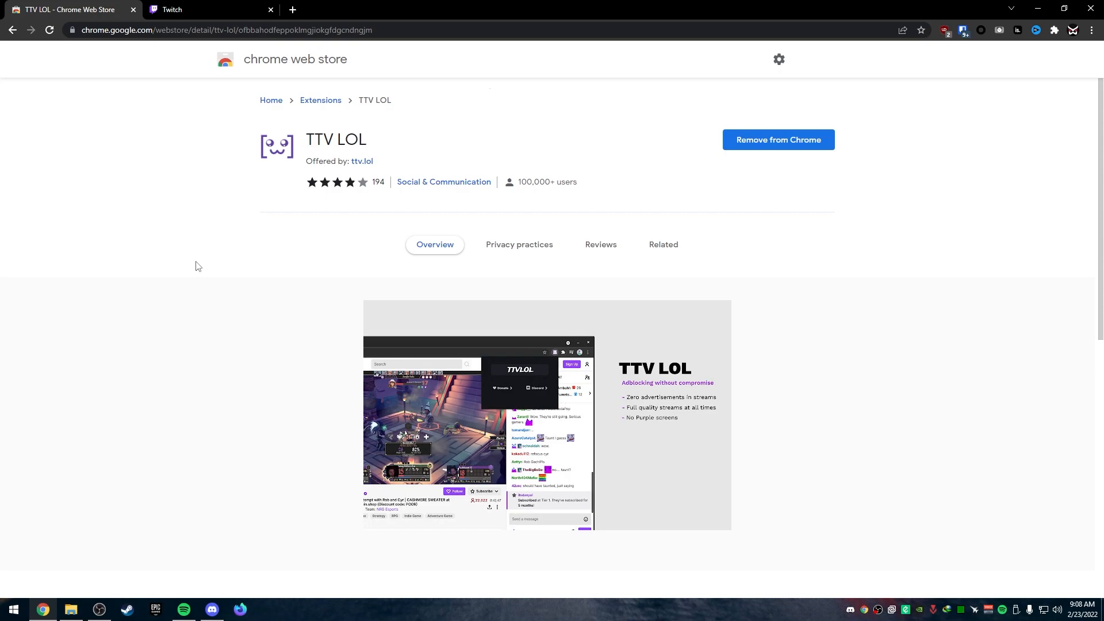
Switch to the Twitch tab to reach the Symfuhny live stream
left_click(204, 9)
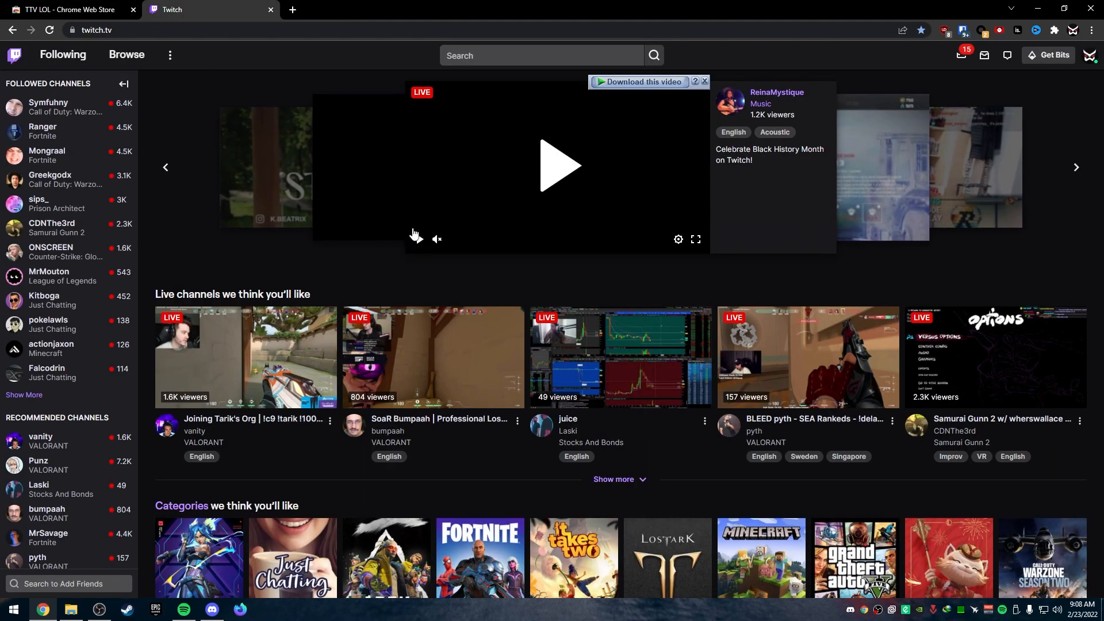
mouse_move(175, 390)
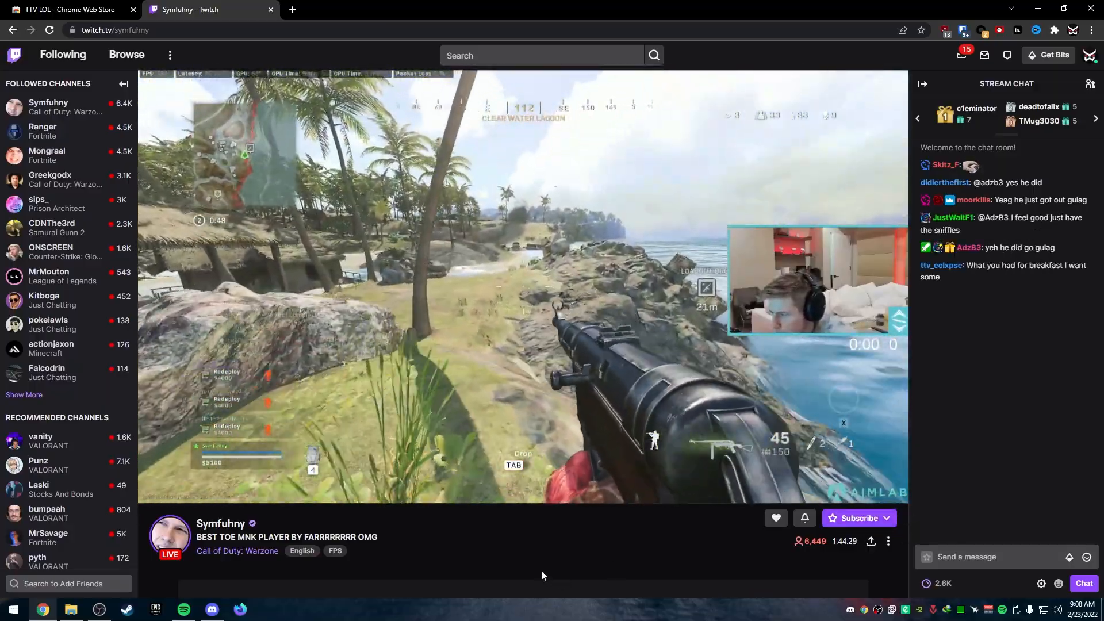
Set the player quality to 1080p60 (Source) and dismiss the settings menu
left_click(824, 488)
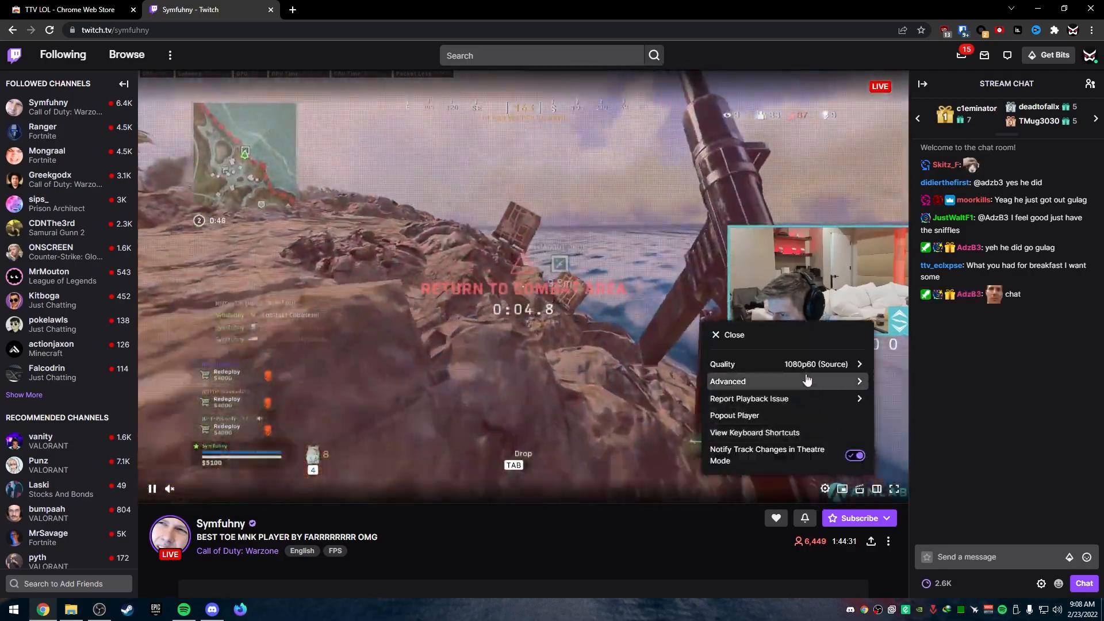
left_click(769, 364)
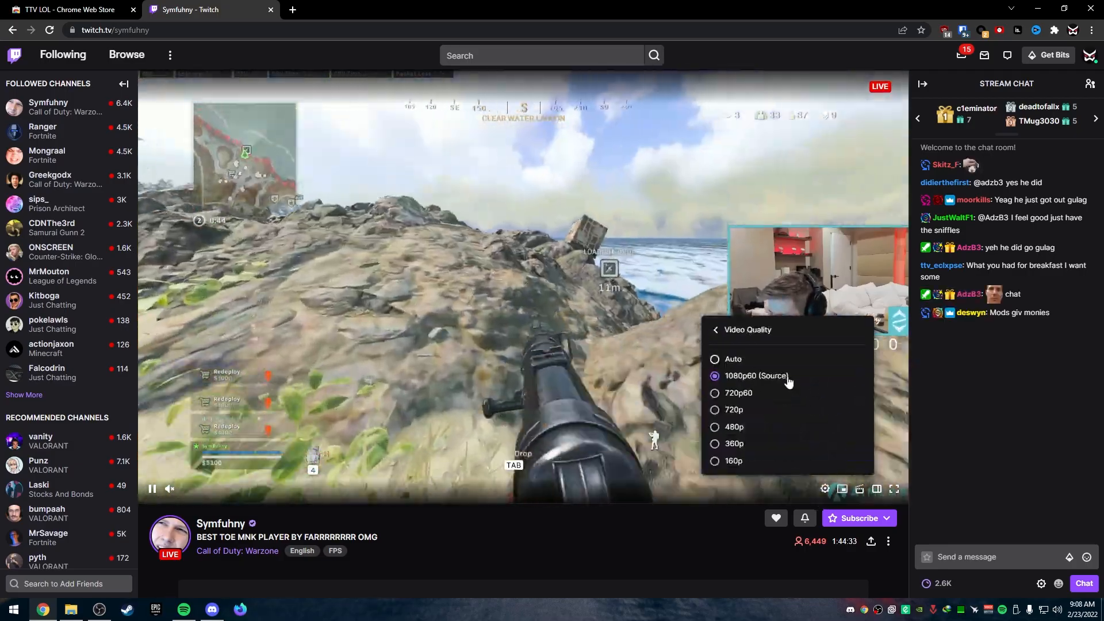
left_click(715, 329)
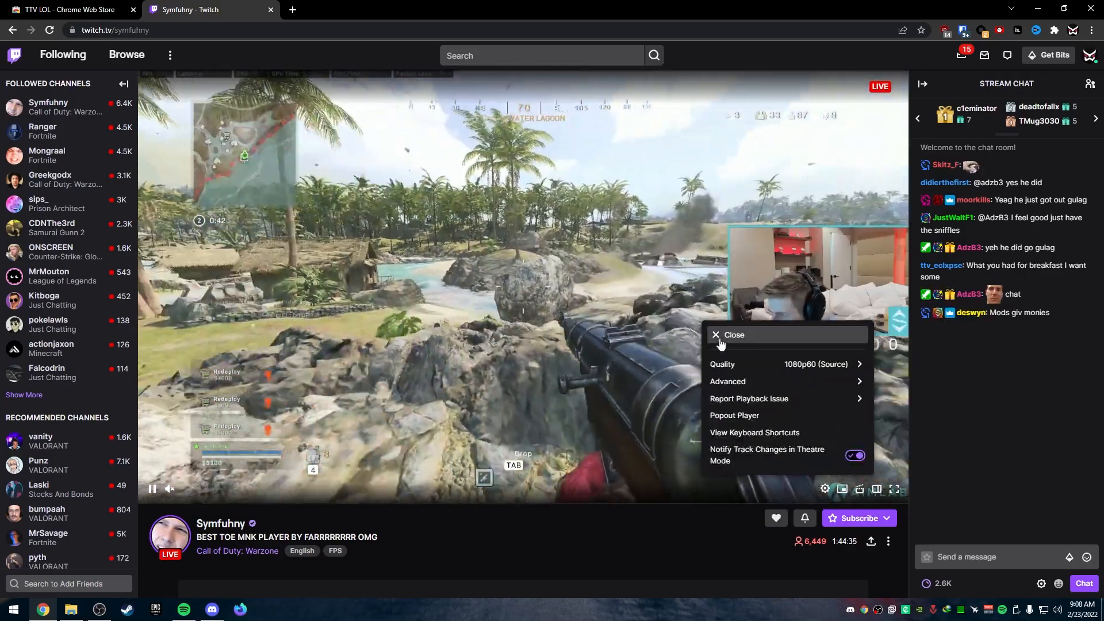
left_click(734, 335)
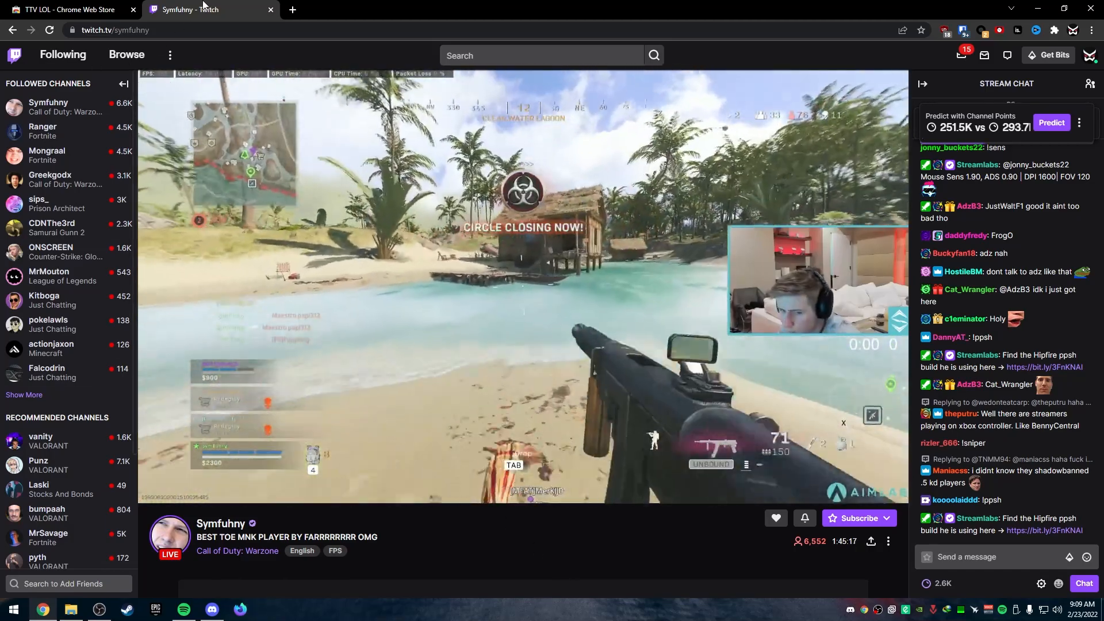
Close the Twitch tab, leaving the TTV LOL store page
left_click(67, 9)
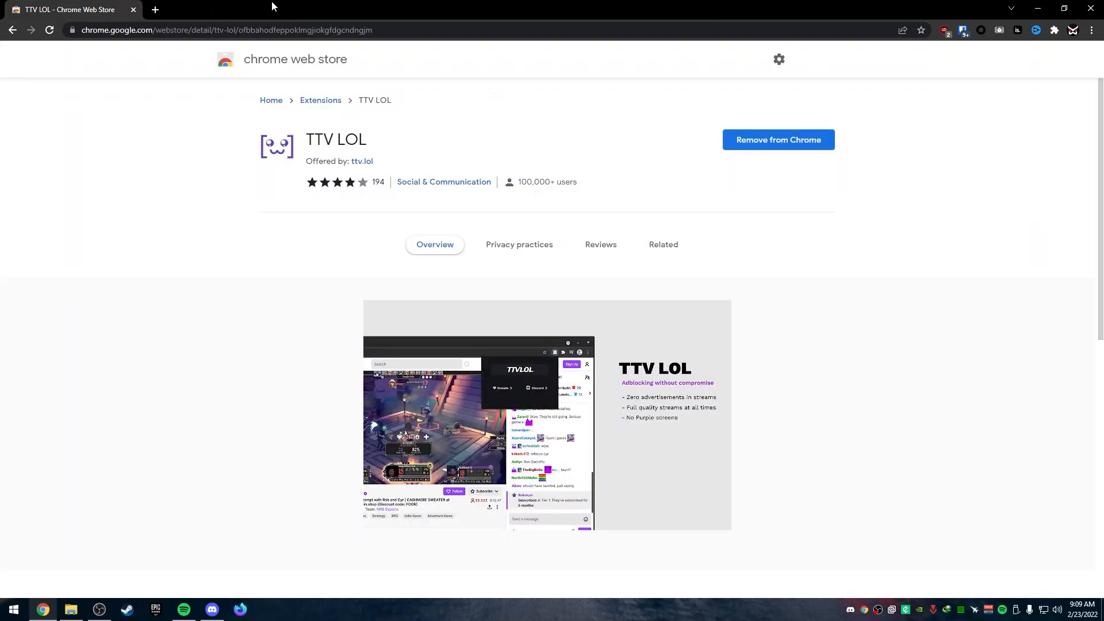